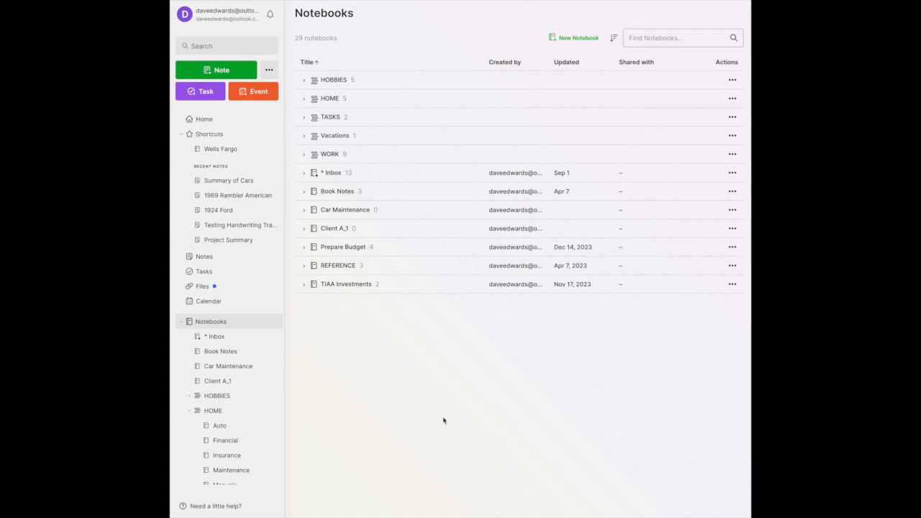
mouse_move(371, 134)
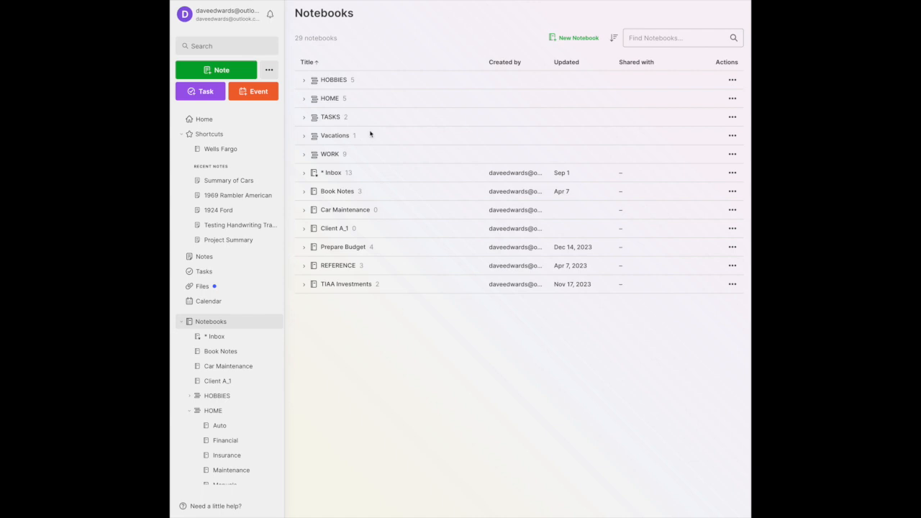
mouse_move(339, 82)
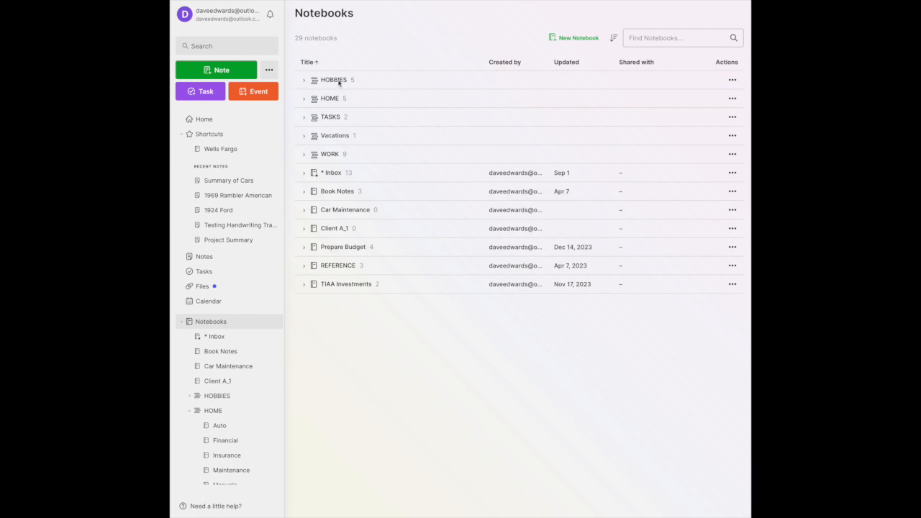
mouse_move(337, 146)
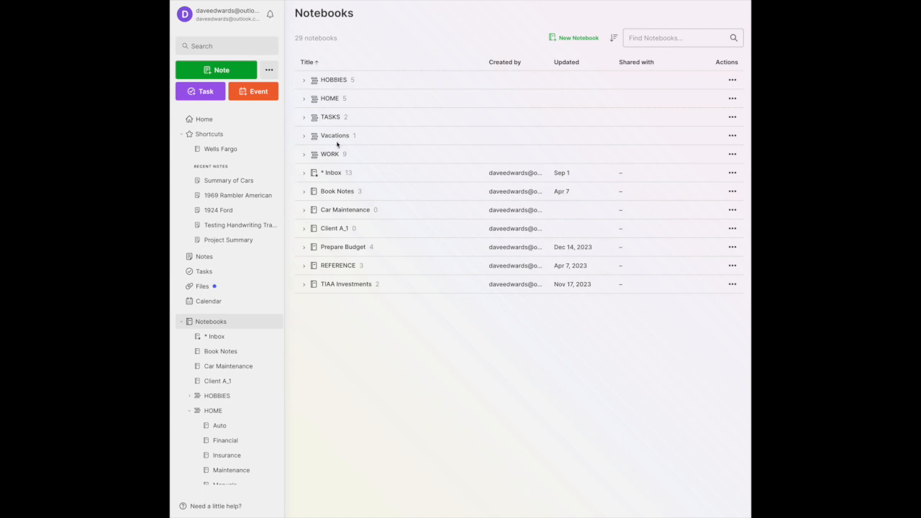
mouse_move(334, 472)
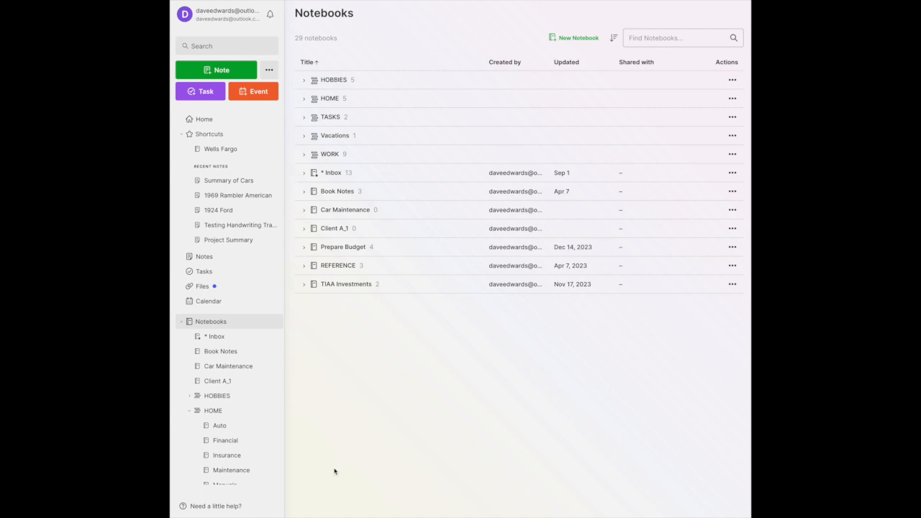
mouse_move(327, 442)
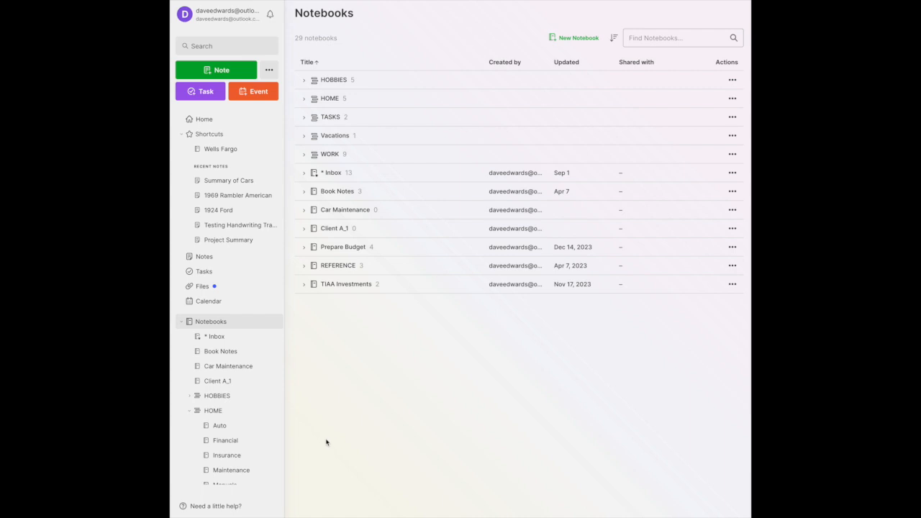
mouse_move(322, 85)
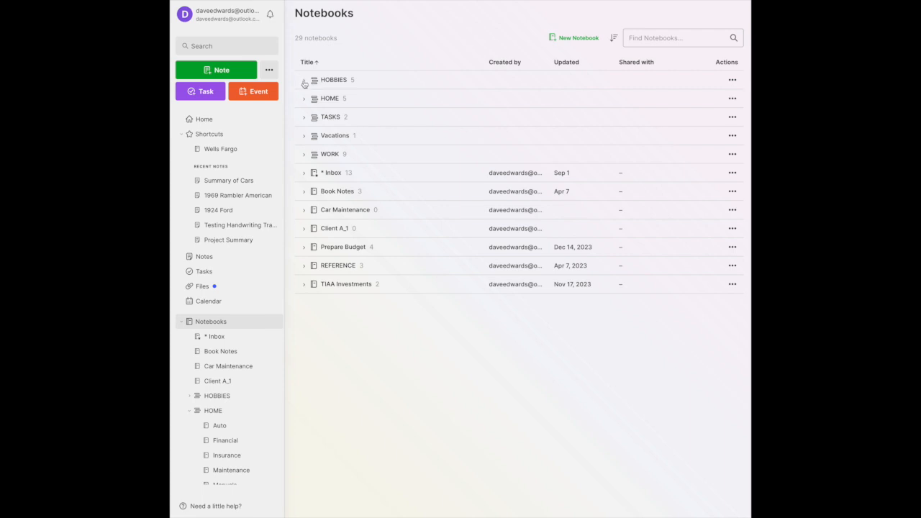
Expand the HOBBIES stack to review its notebooks, then collapse it again
left_click(304, 81)
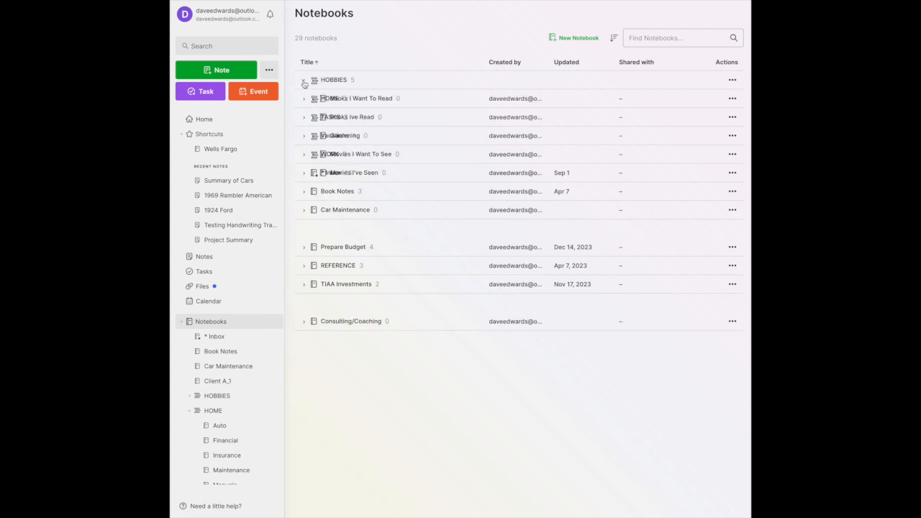
left_click(304, 80)
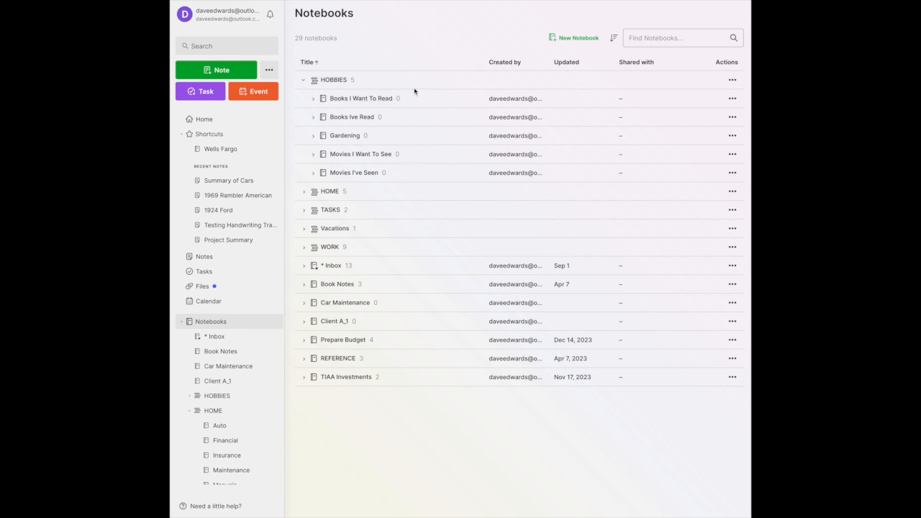
mouse_move(410, 114)
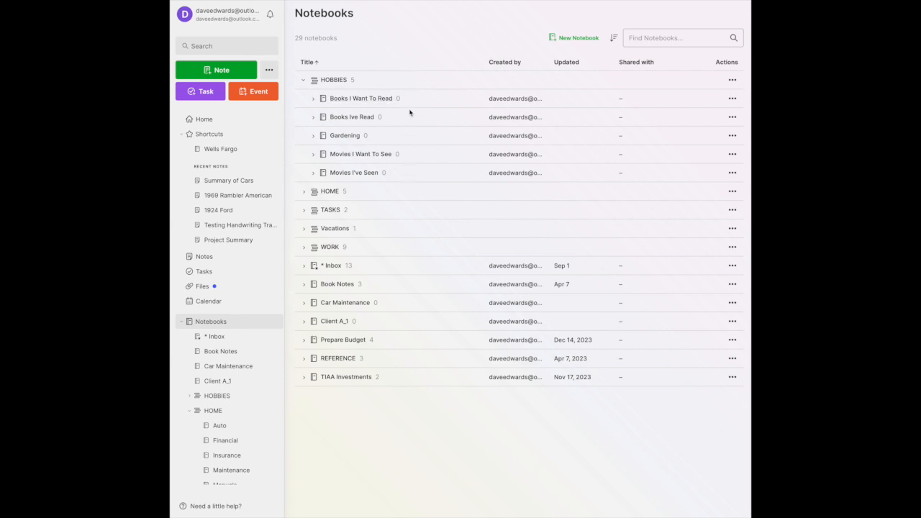
mouse_move(305, 80)
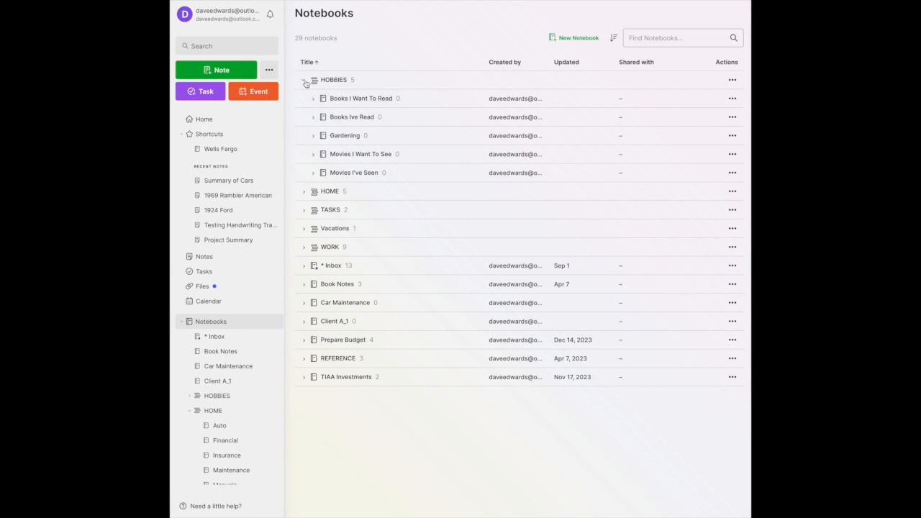
left_click(304, 81)
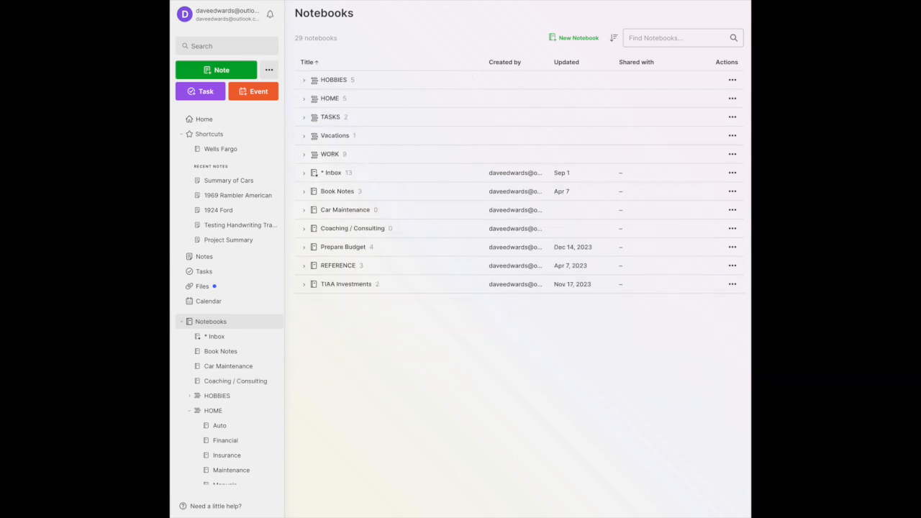
Create a new notebook named 'Client A'
left_click(574, 37)
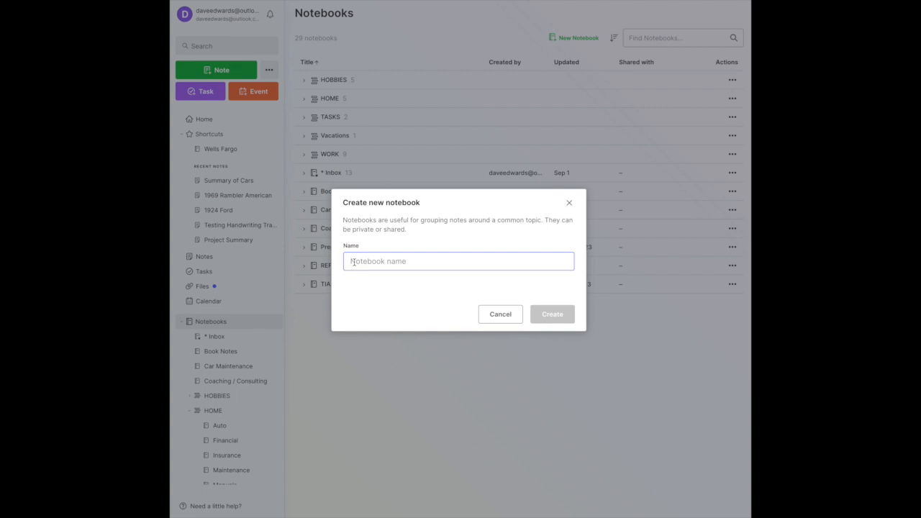
type("Clin")
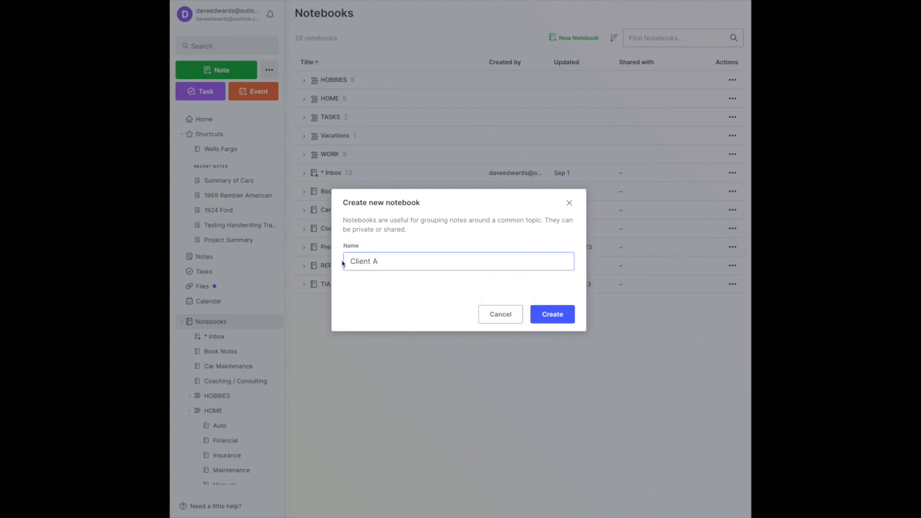
mouse_move(343, 281)
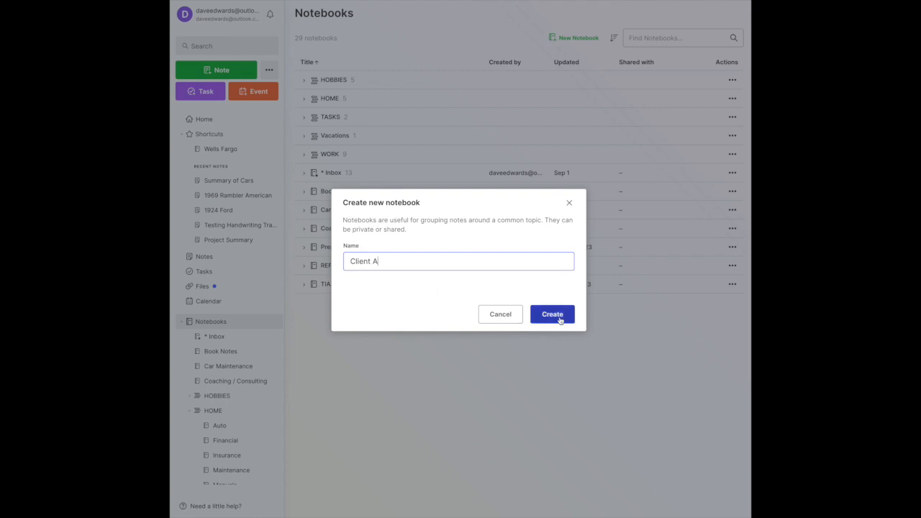
left_click(553, 314)
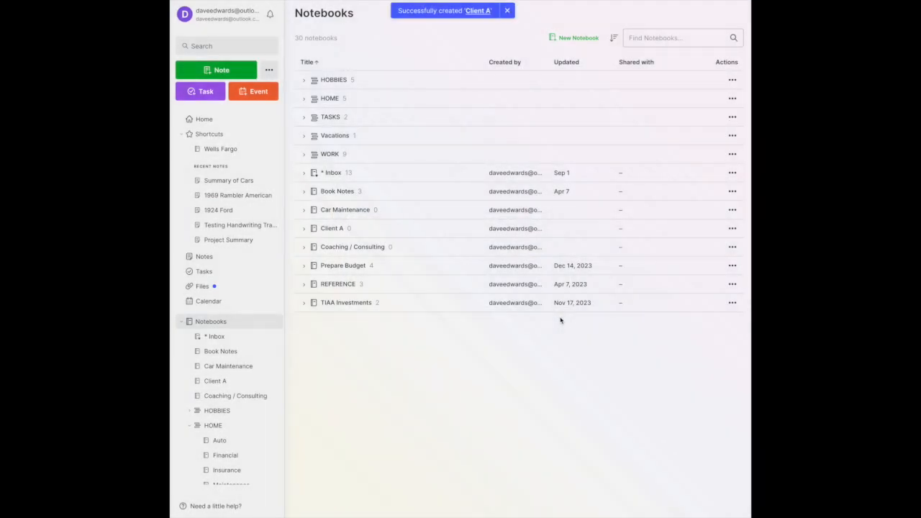
mouse_move(337, 98)
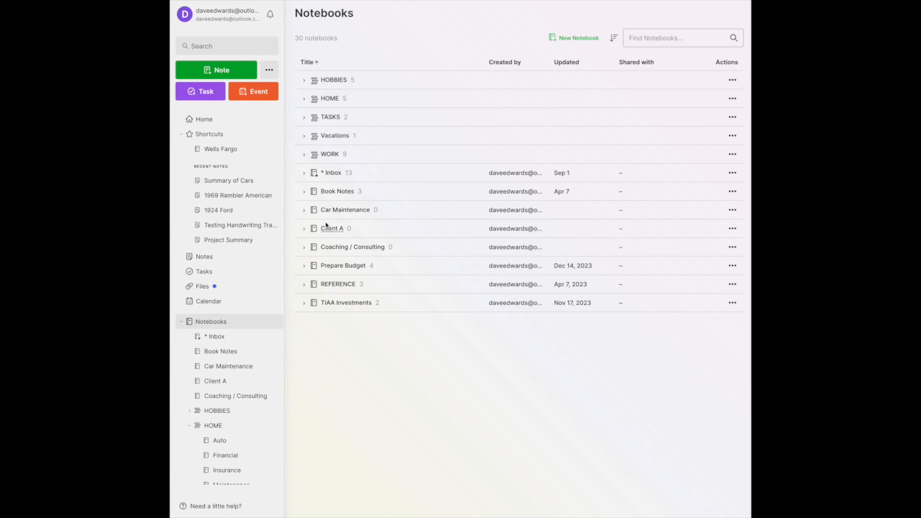
mouse_move(325, 475)
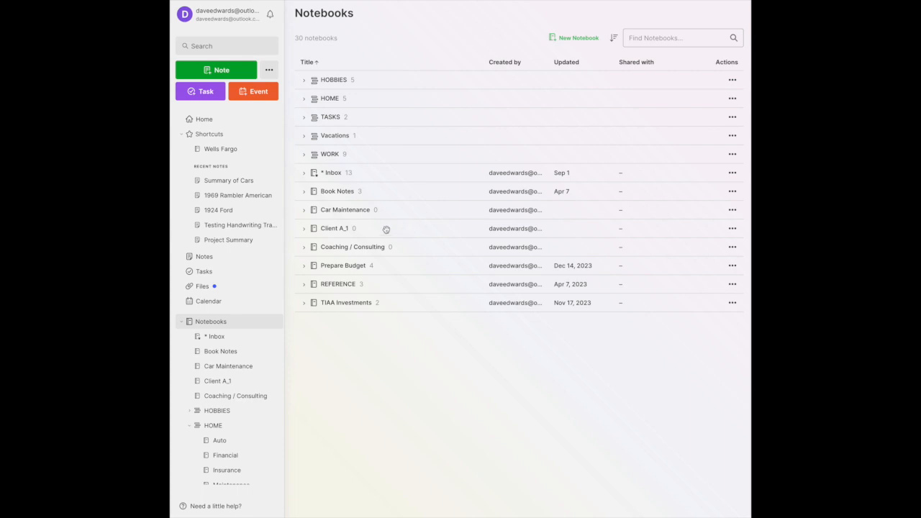
mouse_move(395, 231)
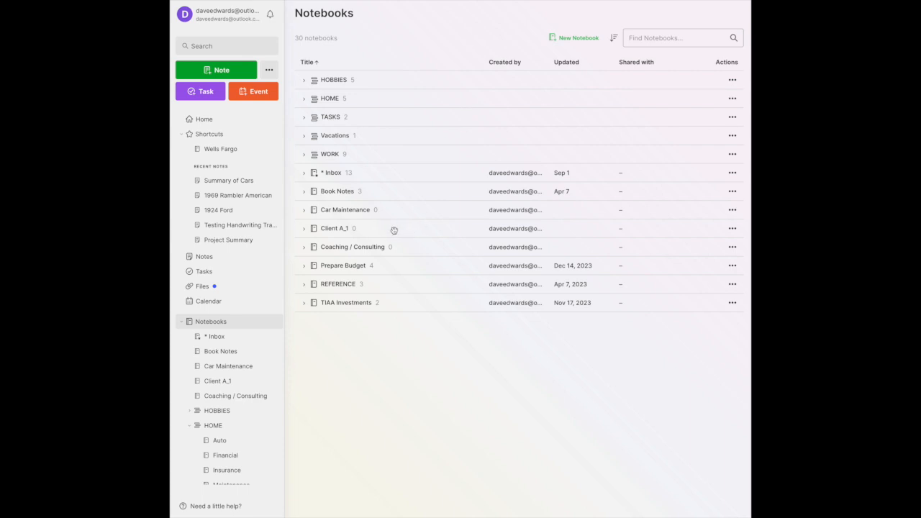
mouse_move(345, 172)
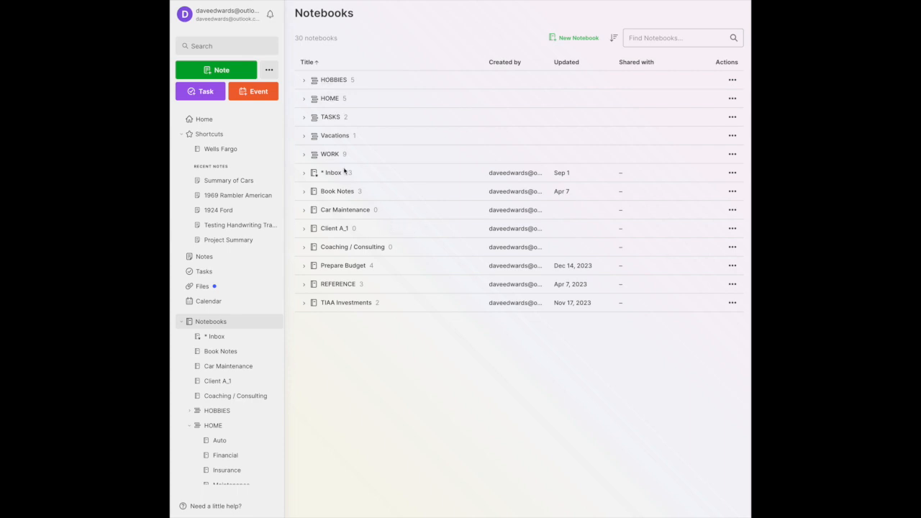
mouse_move(510, 238)
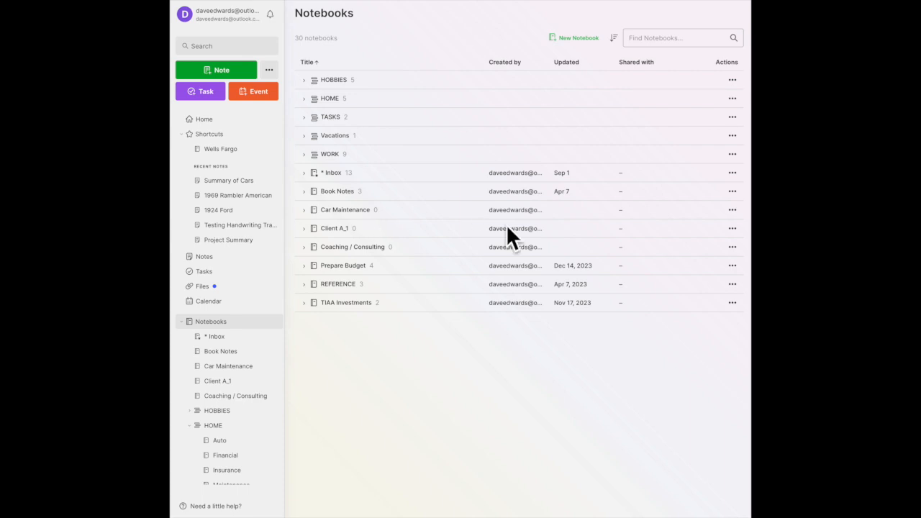
mouse_move(607, 242)
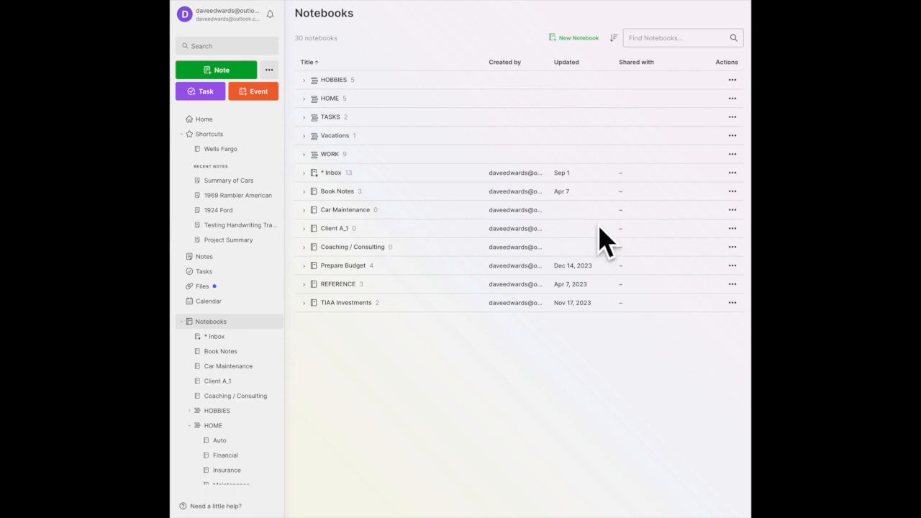
From Client A's actions menu, choose Add to stack > New stack..
left_click(733, 227)
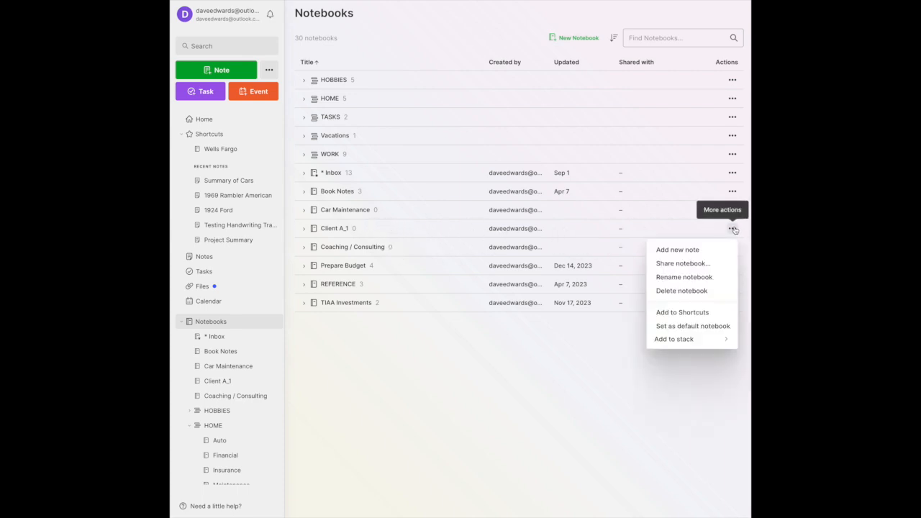
mouse_move(682, 262)
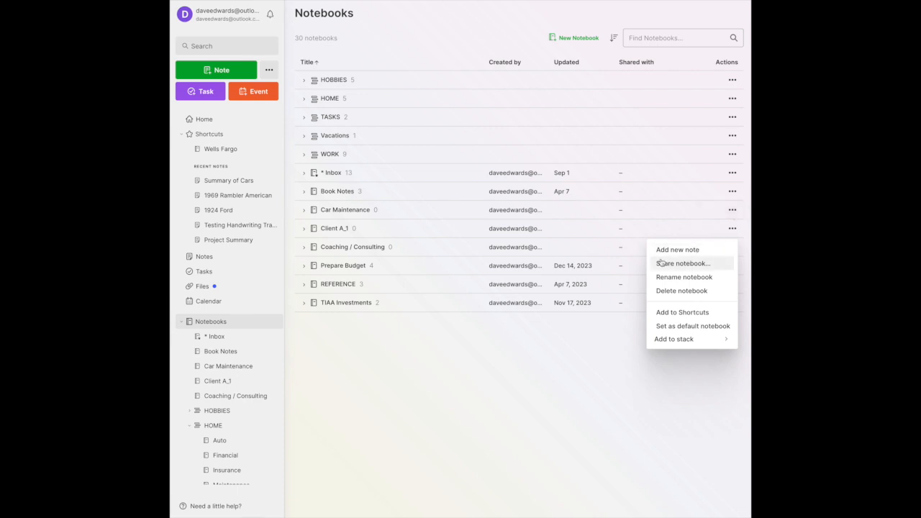
mouse_move(622, 340)
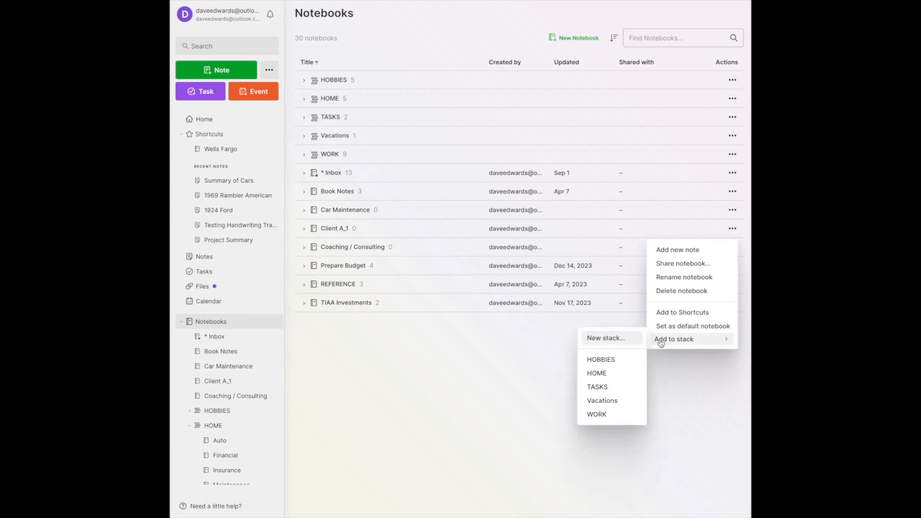
mouse_move(665, 343)
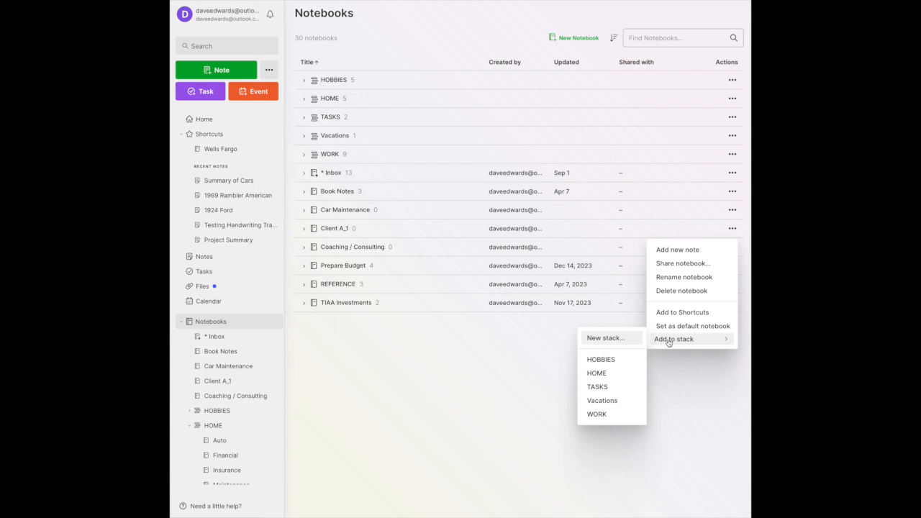
mouse_move(613, 339)
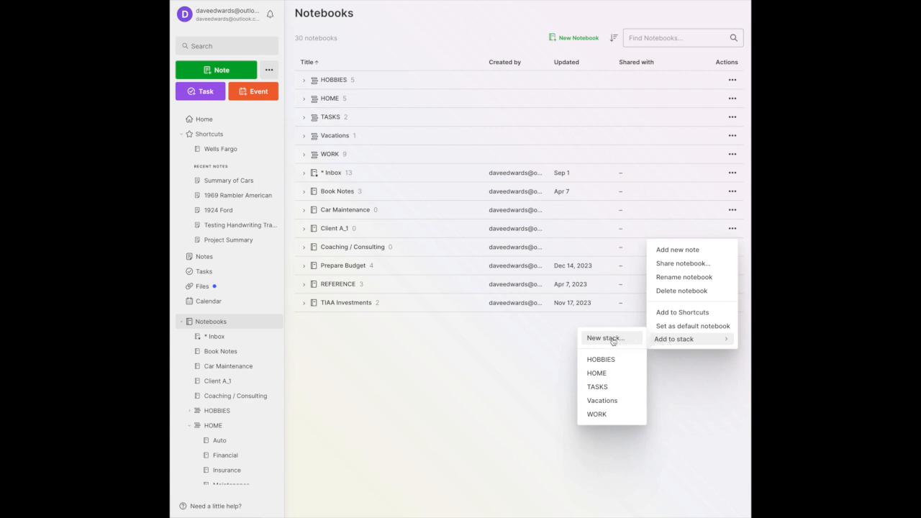
left_click(613, 341)
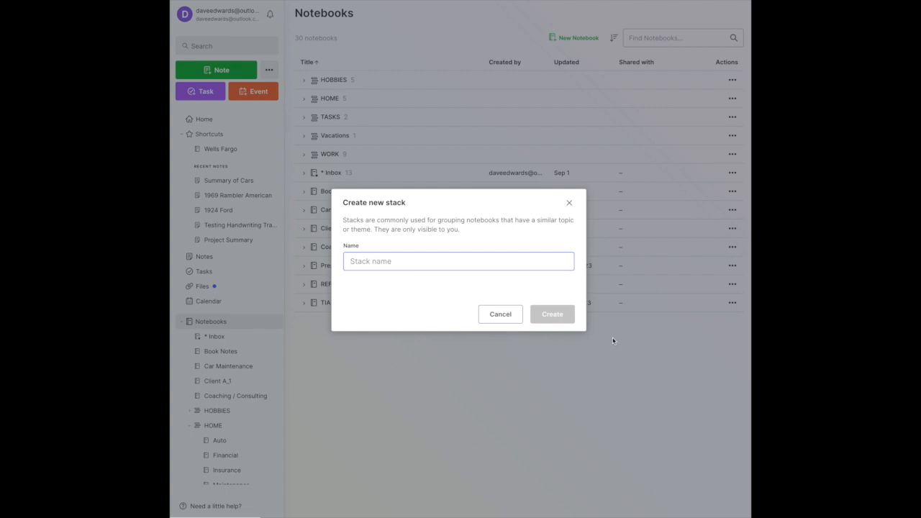
Name the new stack 'Clients', create it, and expand it to show Client A inside
type("C")
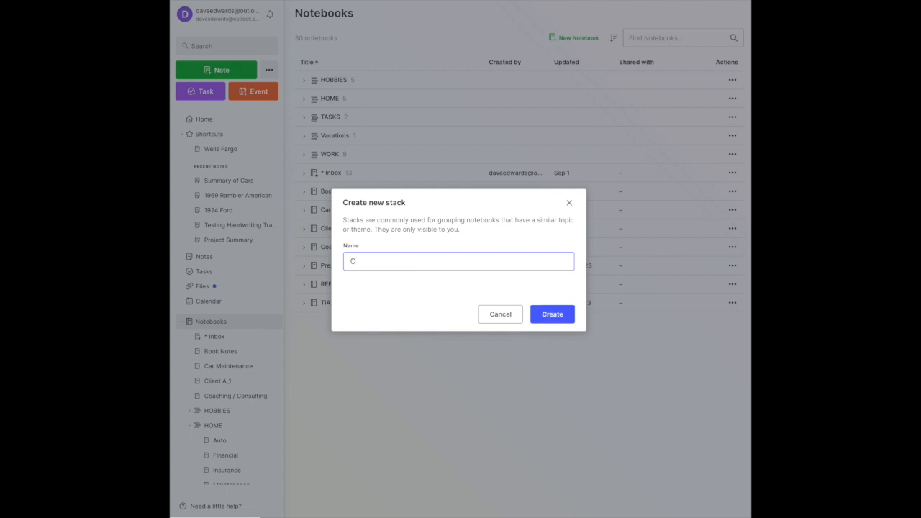
type("lients")
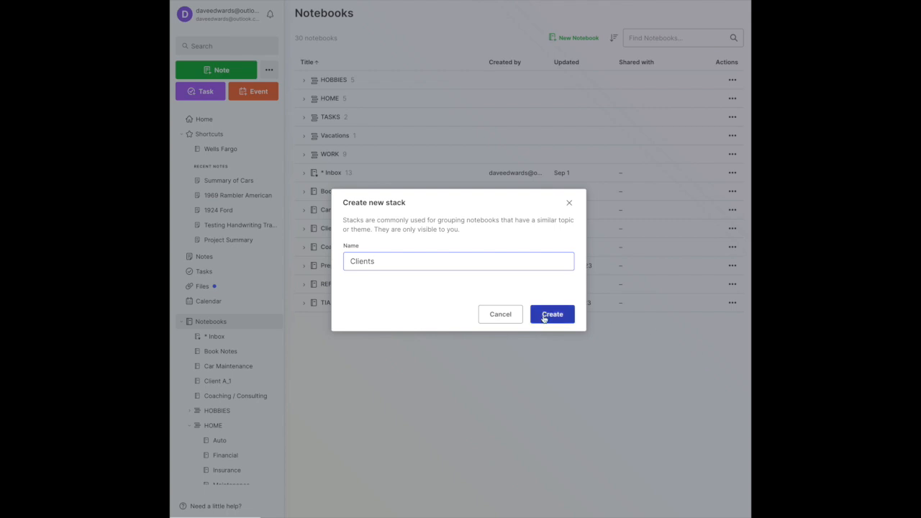
left_click(553, 313)
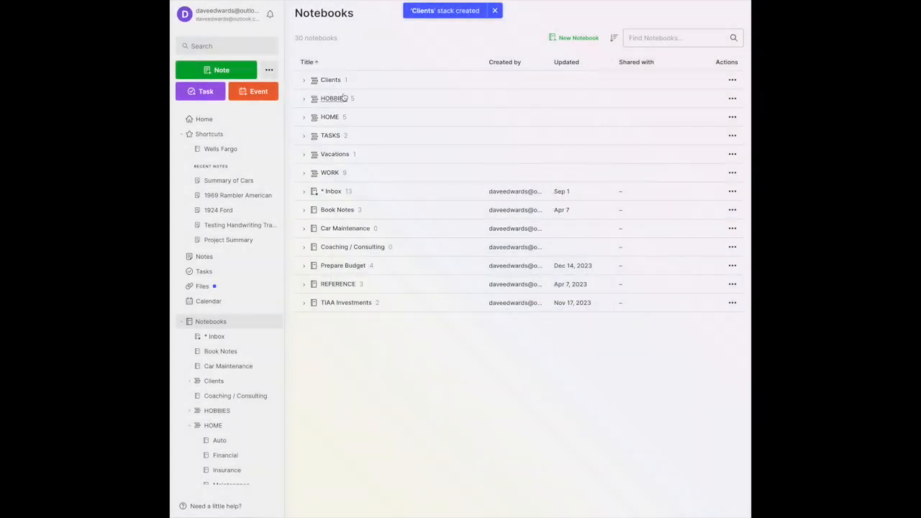
left_click(495, 11)
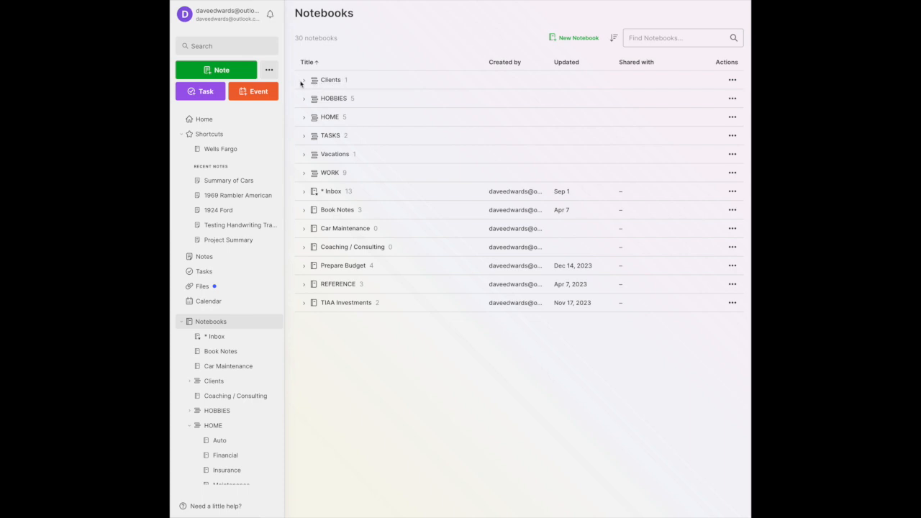
left_click(302, 80)
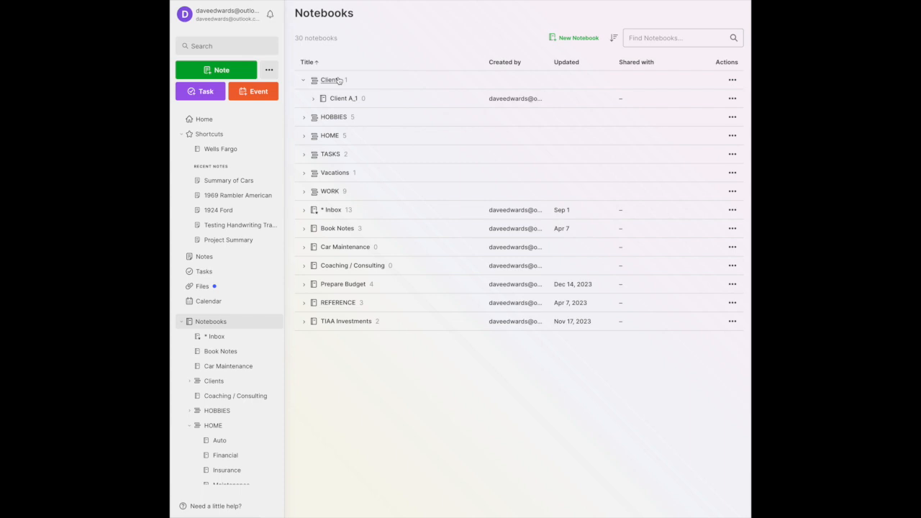
mouse_move(567, 56)
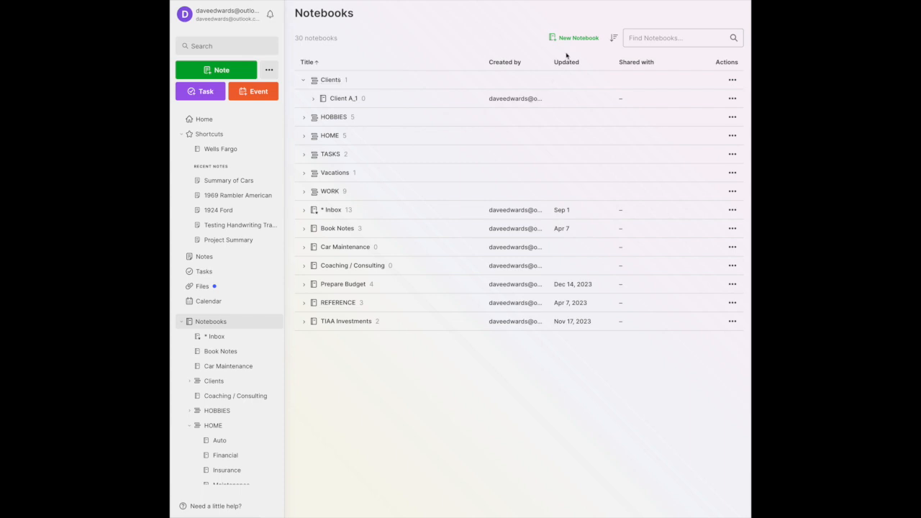
Create a new notebook named 'Client B'
left_click(574, 37)
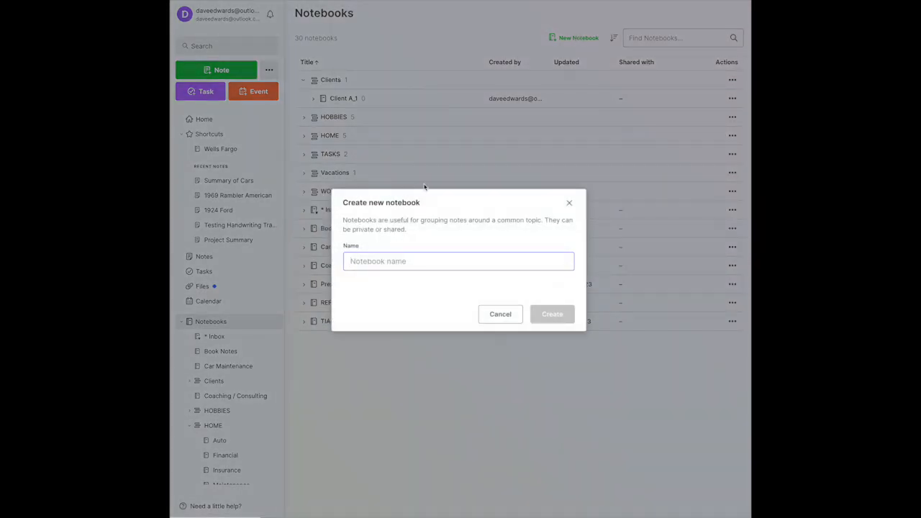
type("Client")
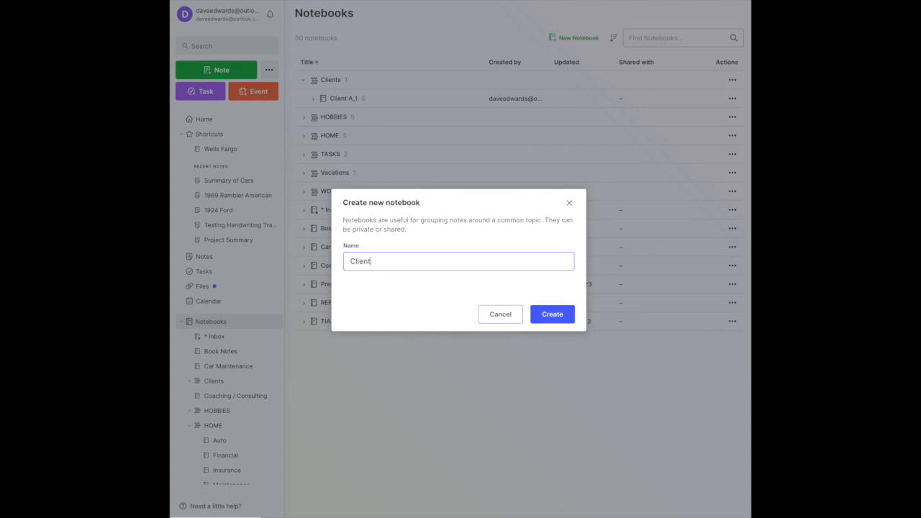
type("B")
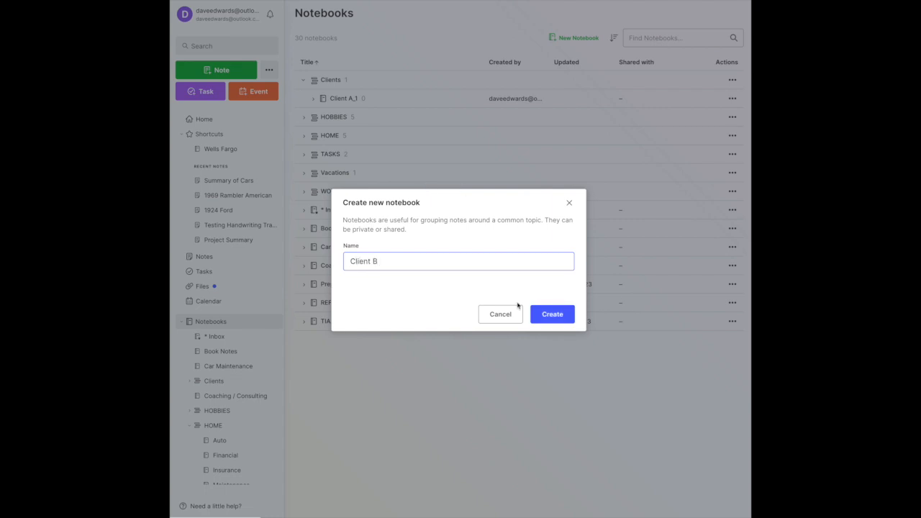
left_click(553, 314)
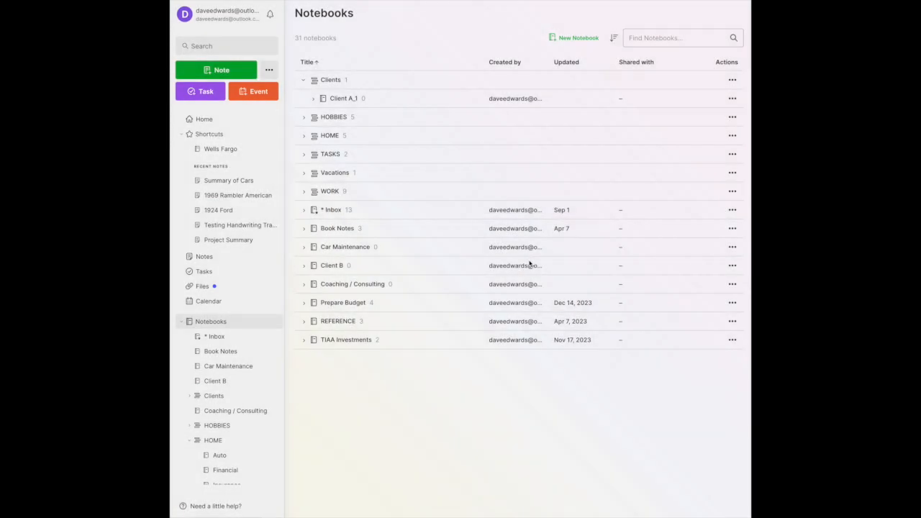
Add Client B to the Clients stack via its actions menu
left_click(731, 265)
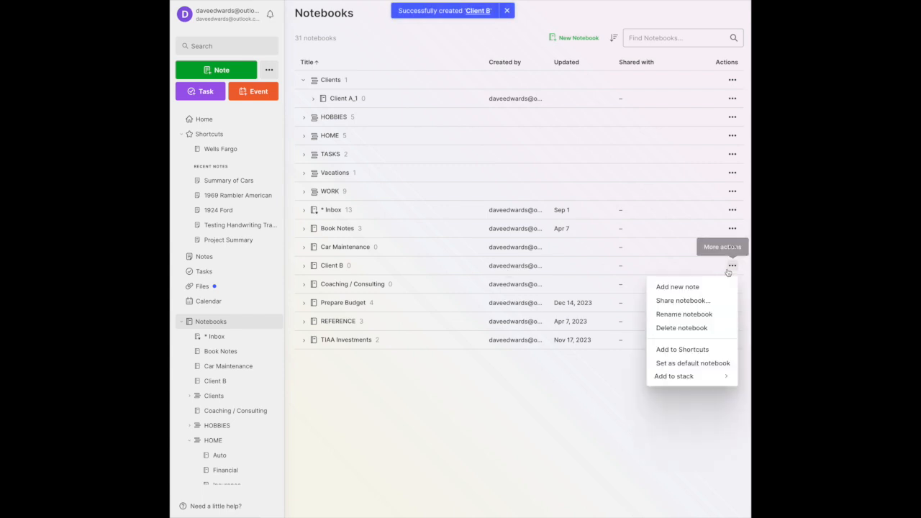
left_click(673, 376)
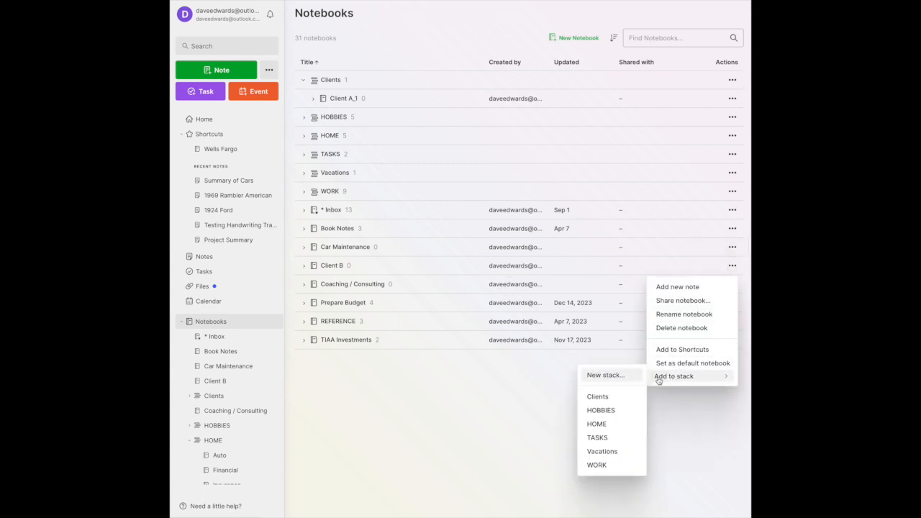
mouse_move(598, 397)
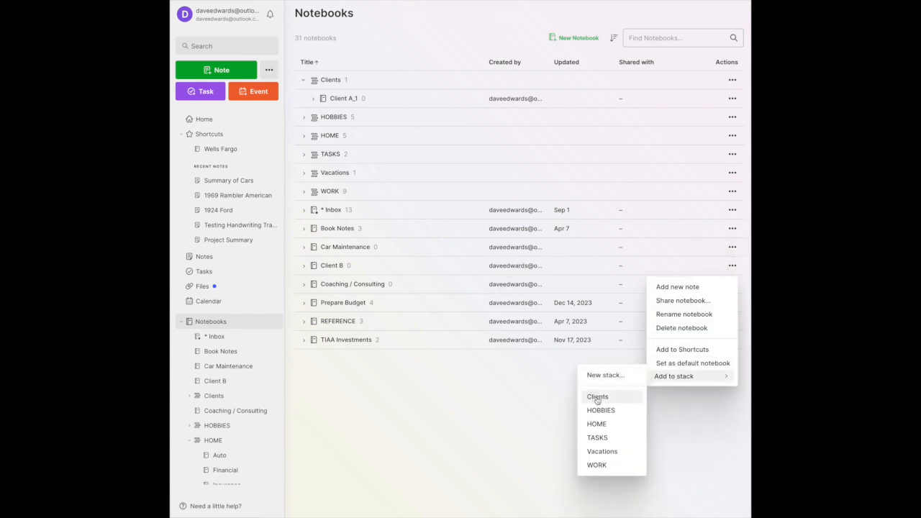
left_click(598, 397)
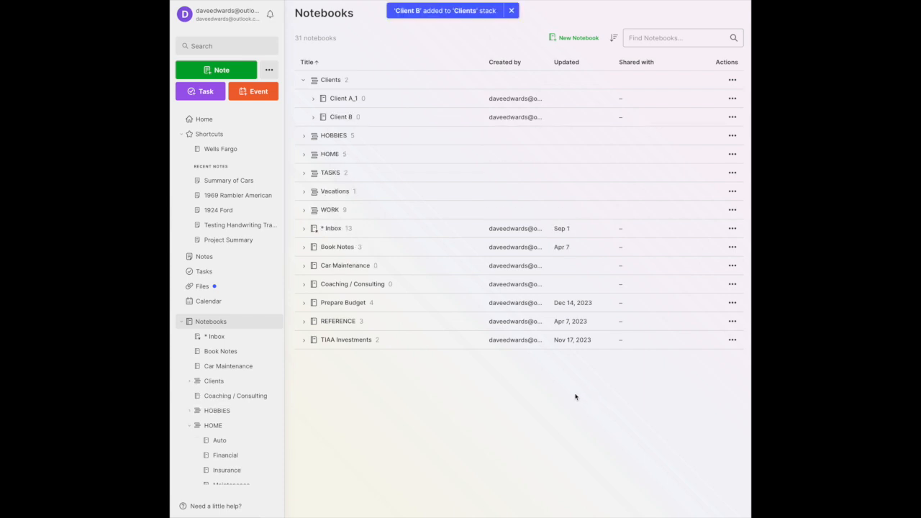
Create a 'Client C' notebook and drag it into the Clients stack
left_click(578, 38)
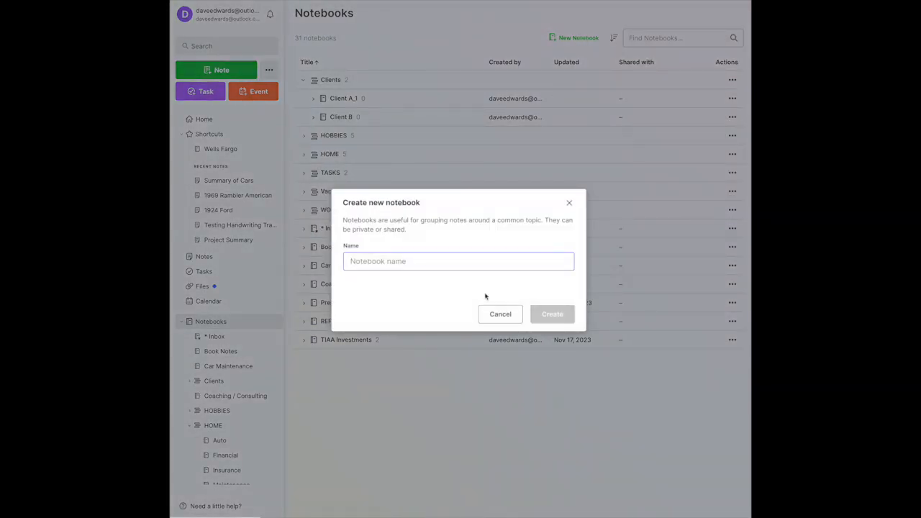
type("Client C")
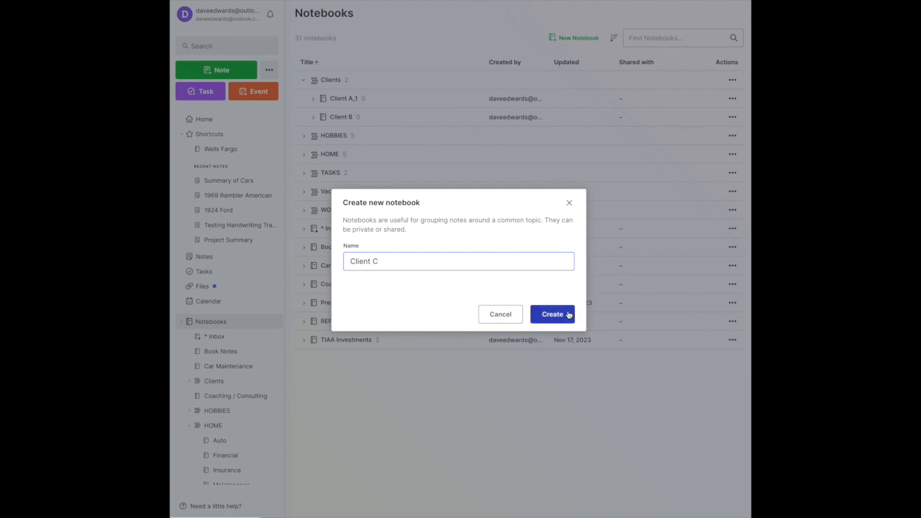
left_click(553, 313)
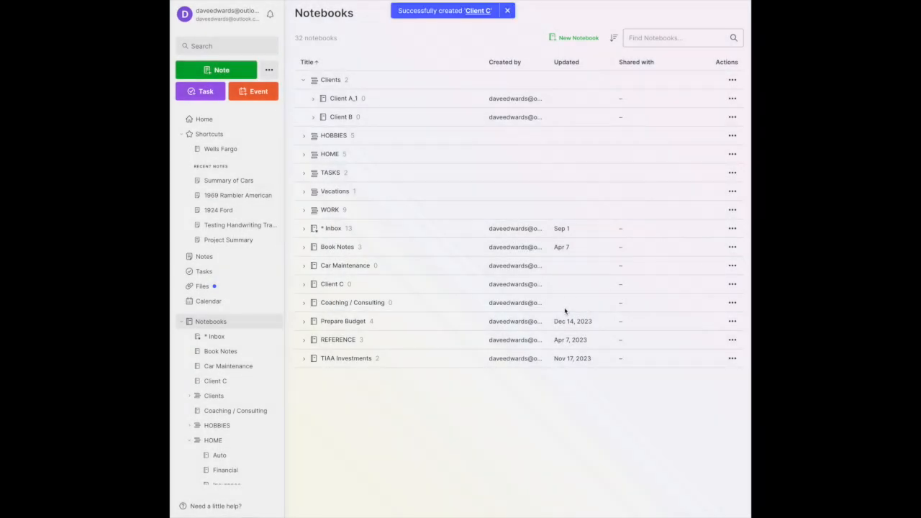
mouse_move(573, 305)
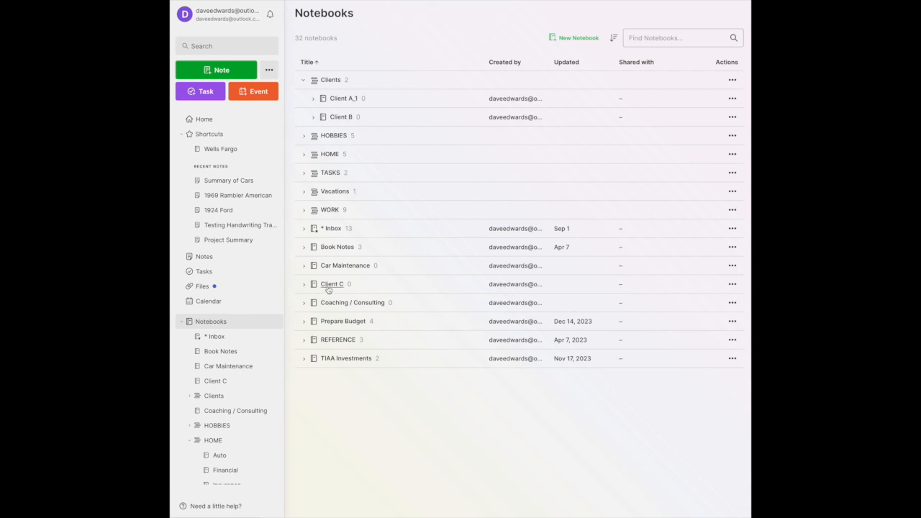
left_click_drag(331, 283, 353, 195)
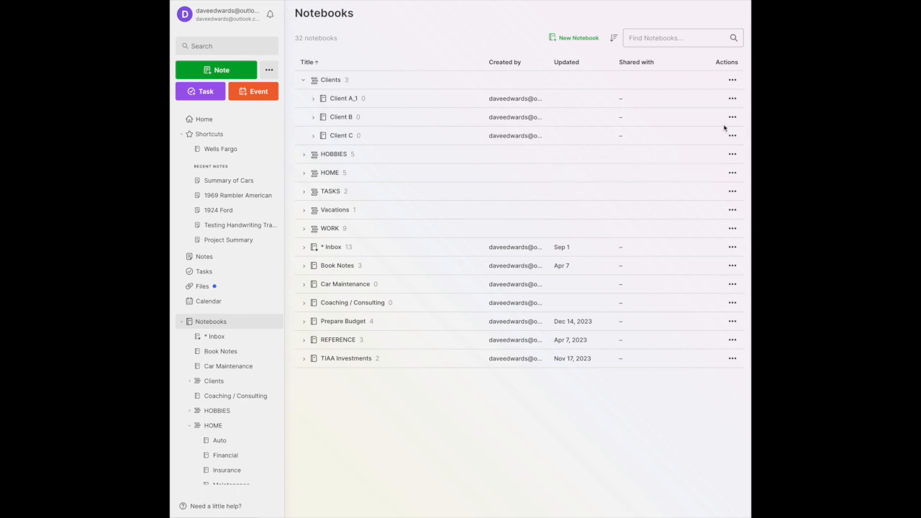
mouse_move(339, 137)
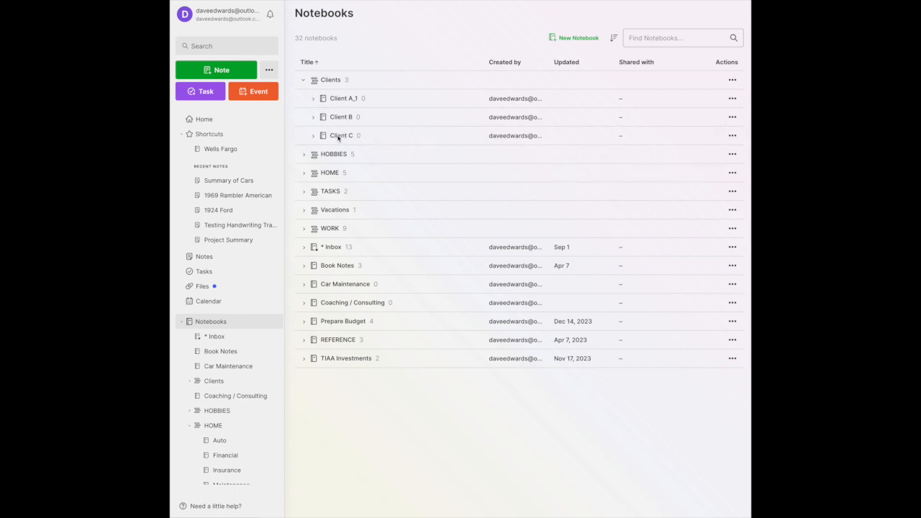
mouse_move(345, 137)
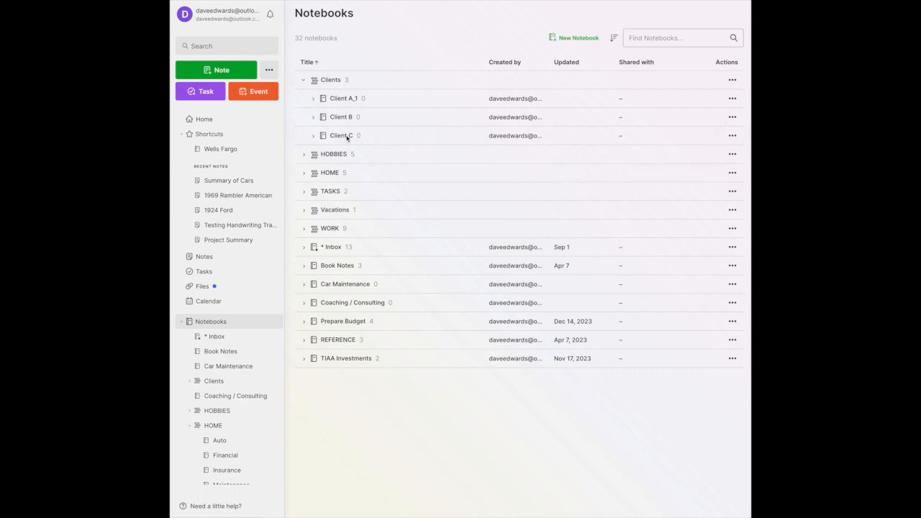
mouse_move(449, 135)
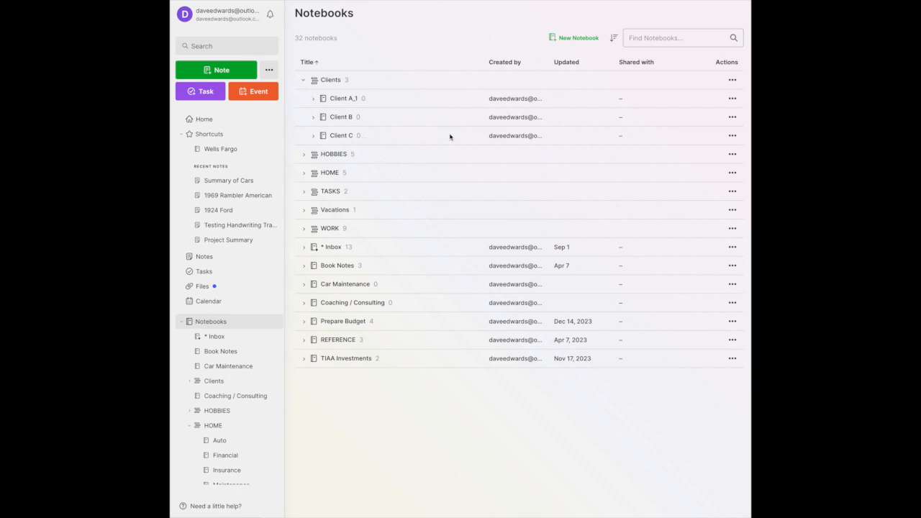
mouse_move(357, 135)
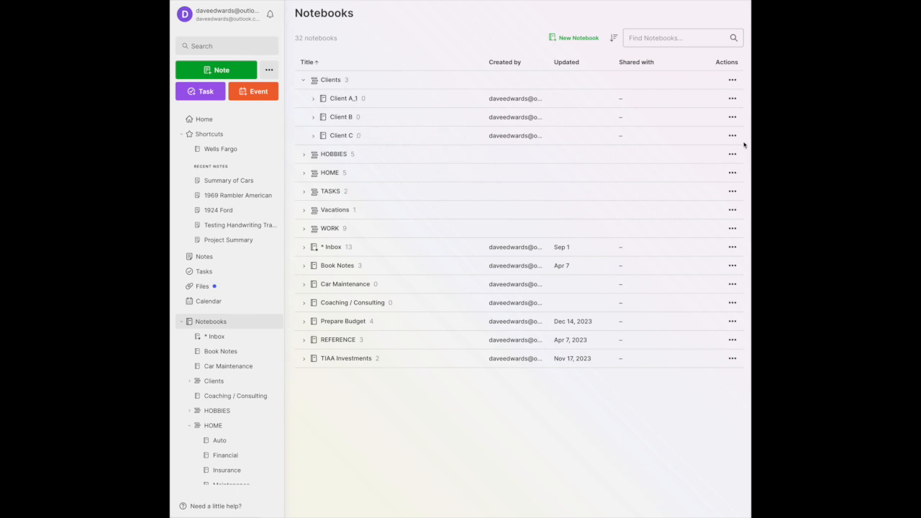
mouse_move(733, 136)
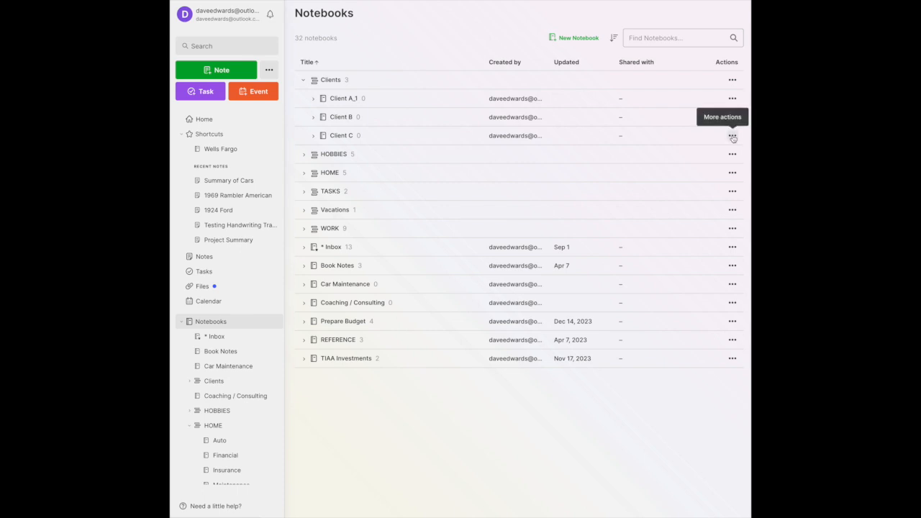
Remove Client C from the Clients stack via its actions menu
left_click(732, 136)
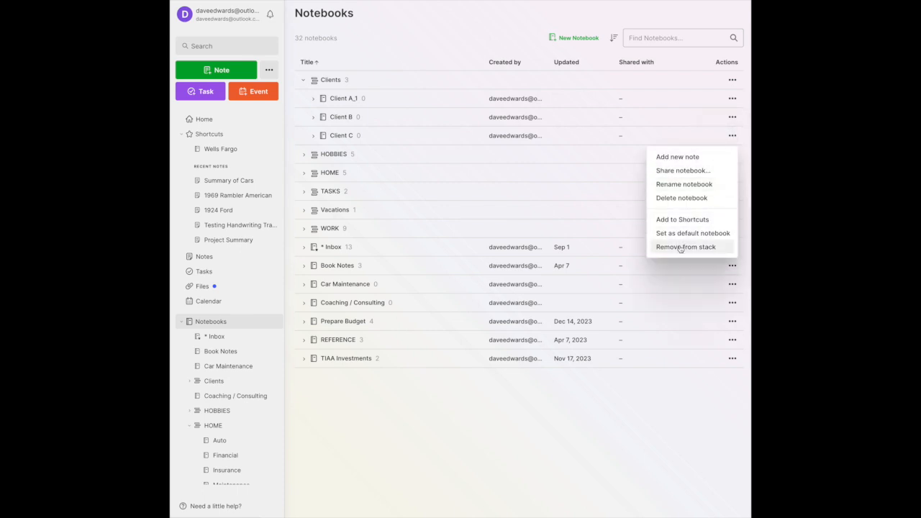
left_click(685, 247)
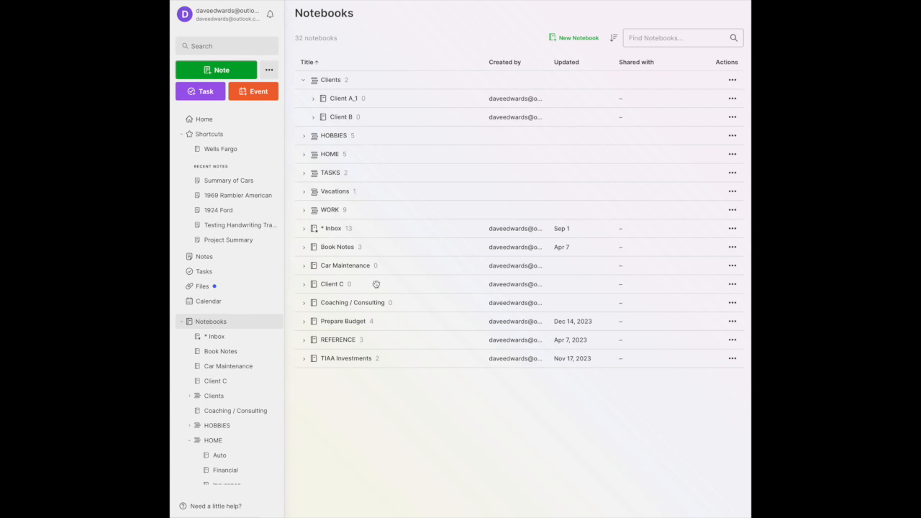
mouse_move(366, 95)
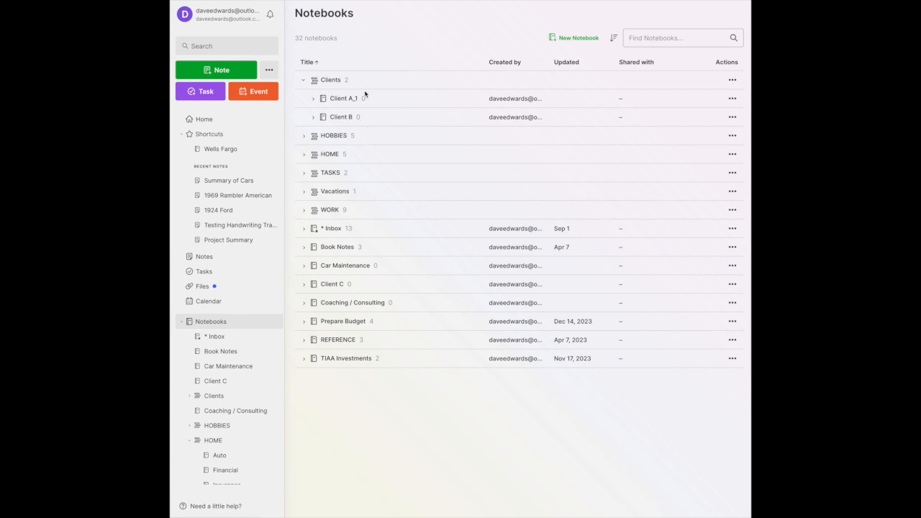
mouse_move(373, 126)
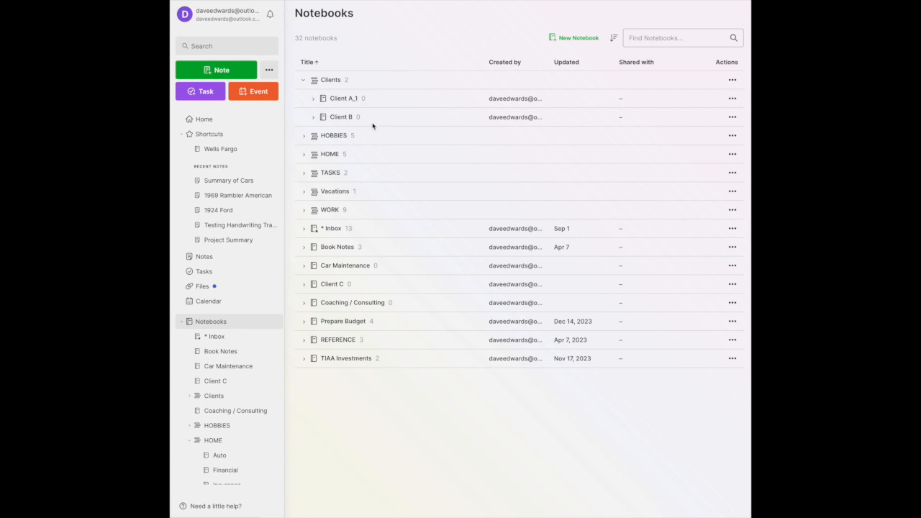